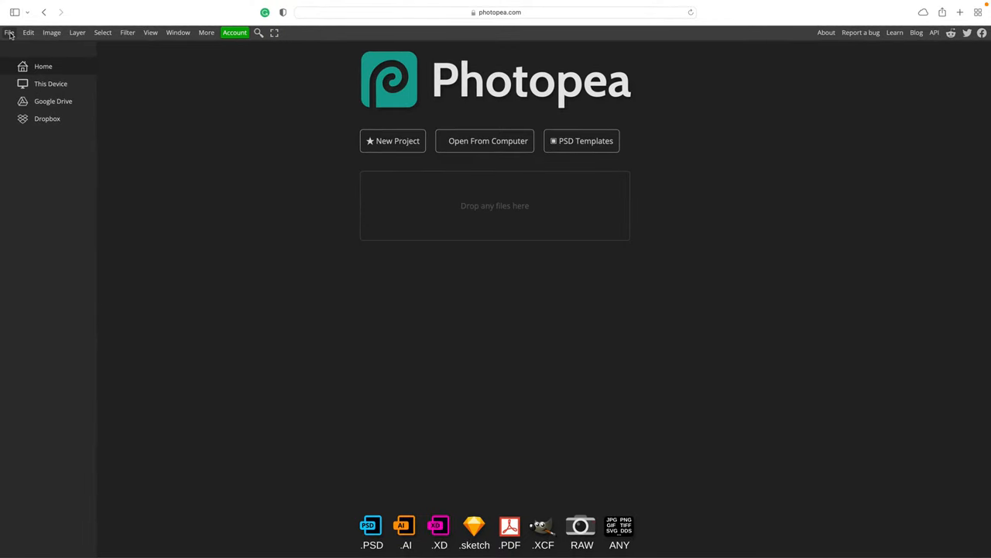
mouse_move(23, 42)
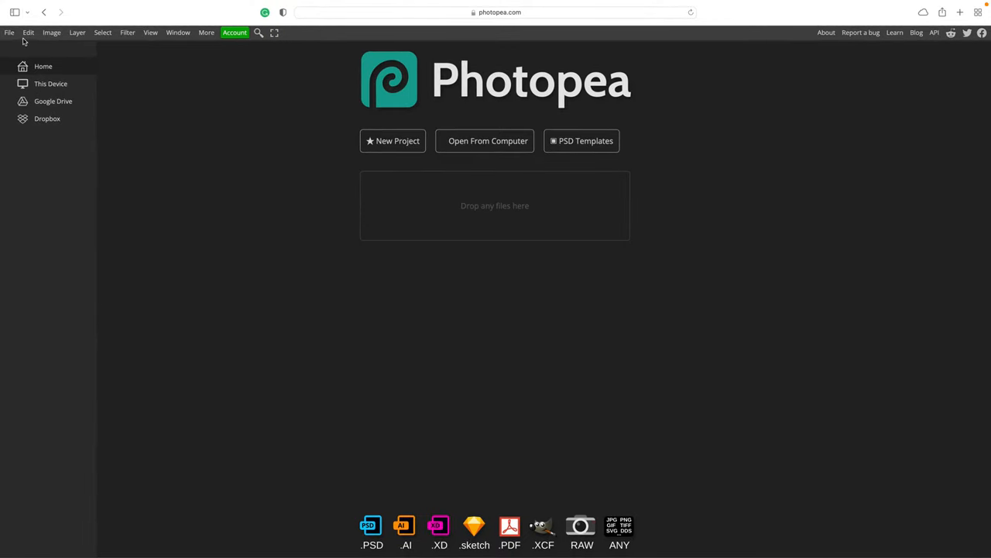
Step: Create a new blank white Full HD project and enlarge the canvas view
click(393, 140)
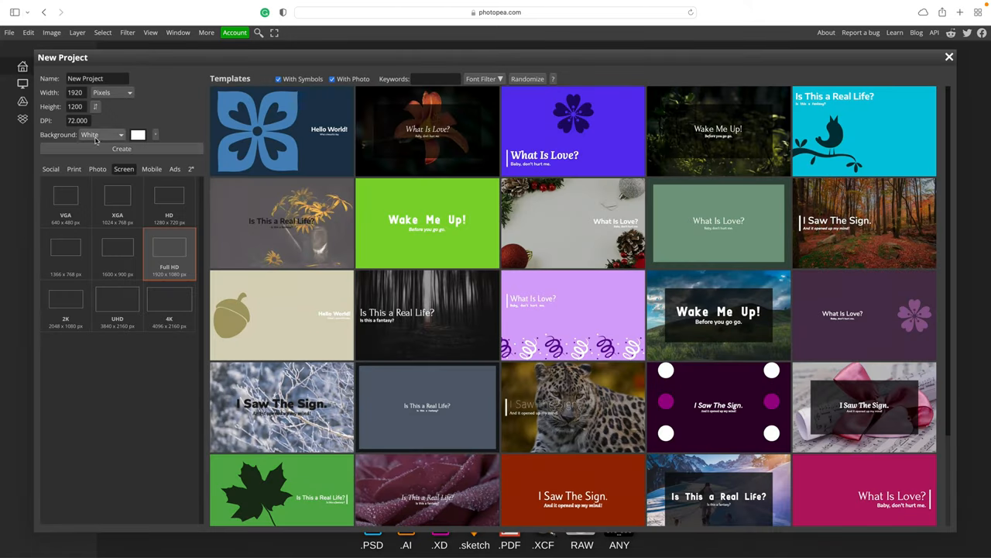
click(122, 147)
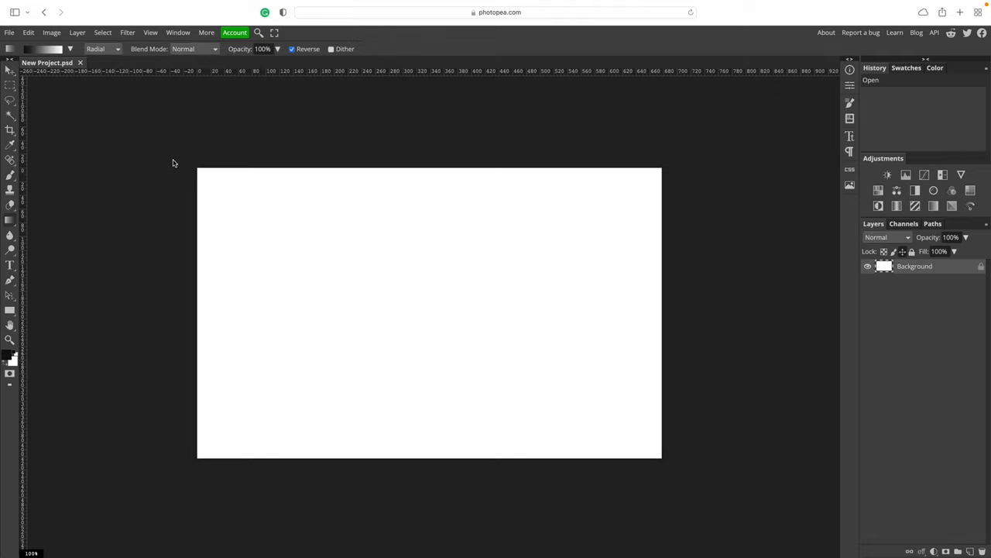
click(150, 32)
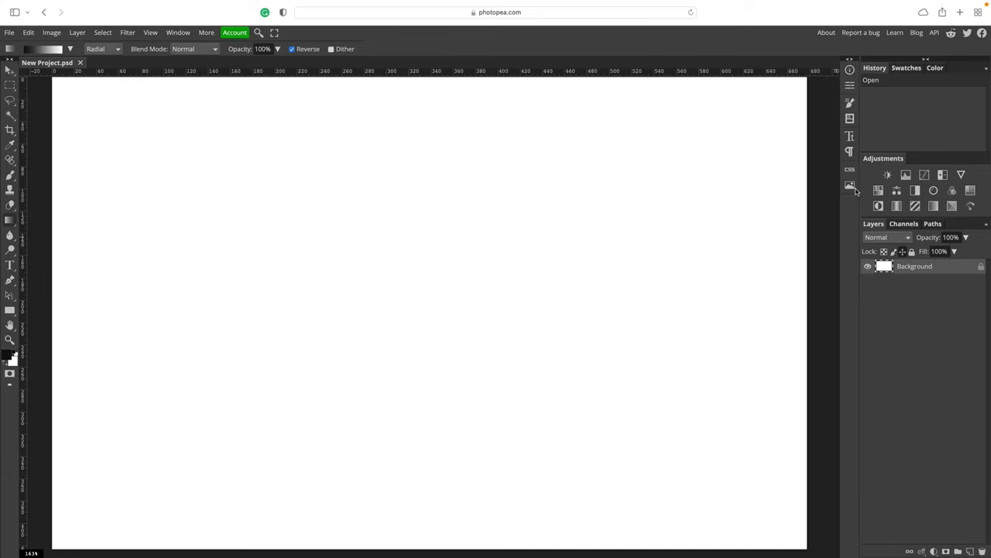
Step: Search the gallery for 'nature' and place the snowy mountain and pink meadow photo
click(849, 184)
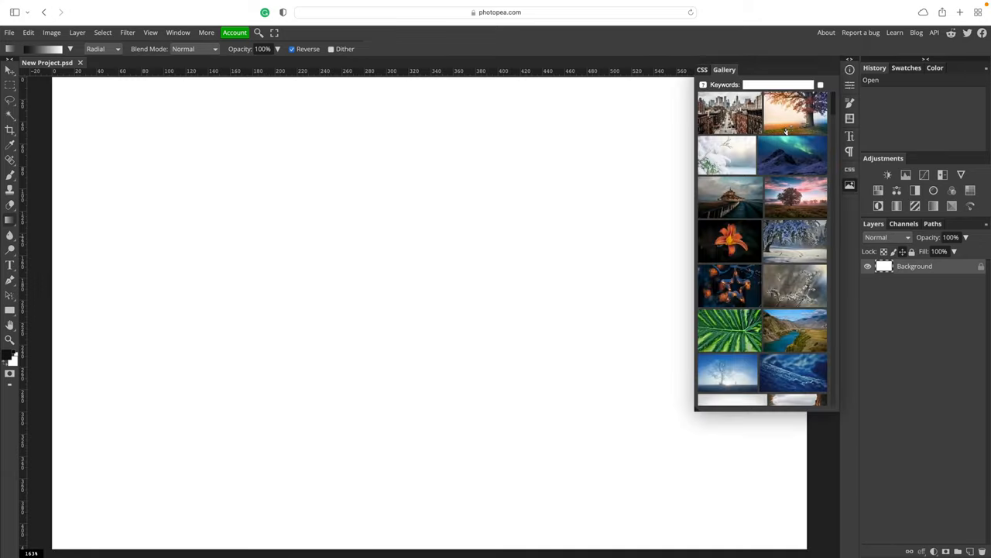
click(778, 85)
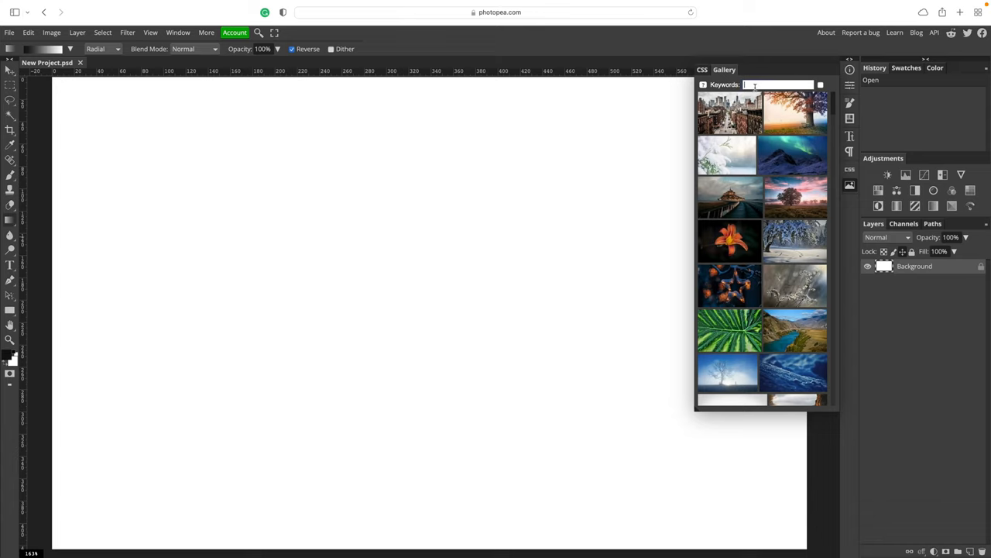
text(nature)
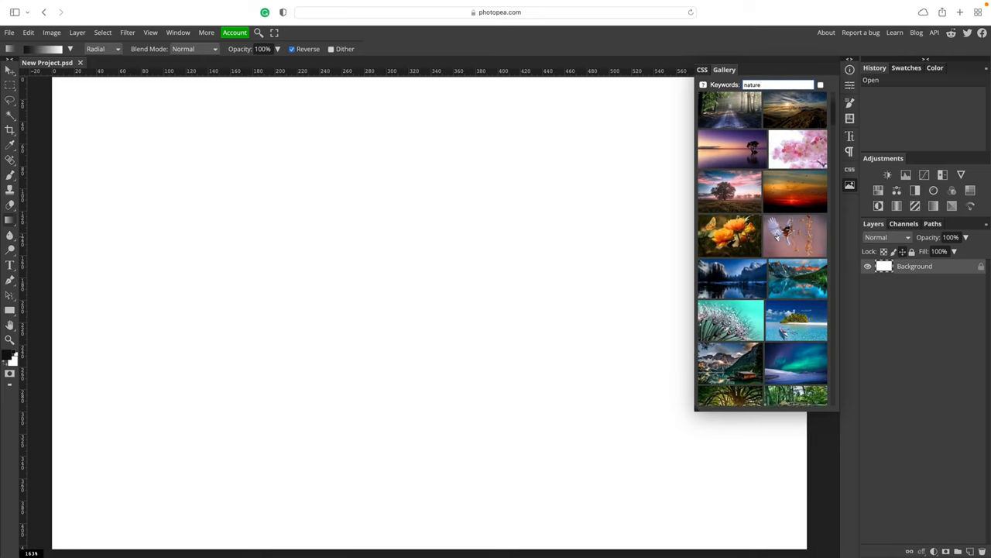
scroll(down, 3)
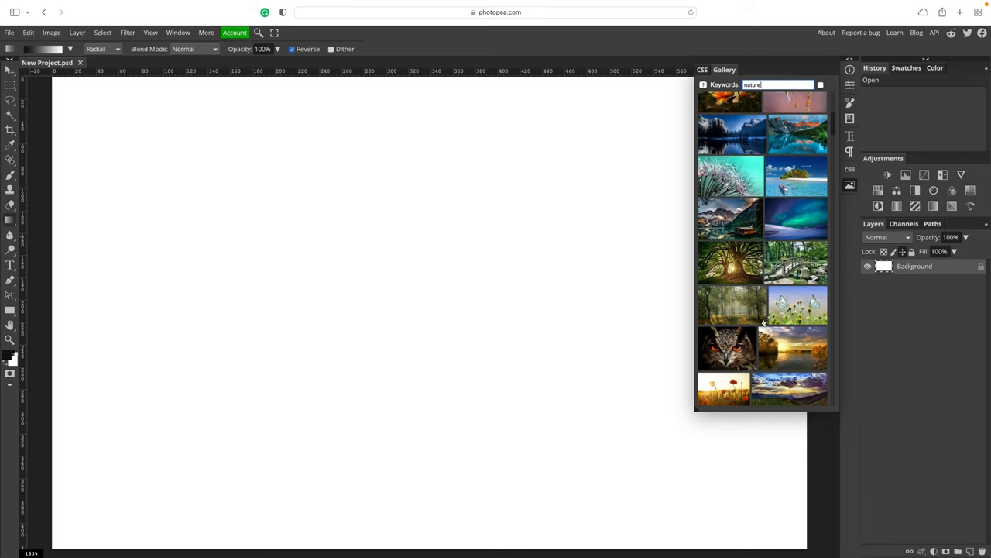
scroll(down, 3)
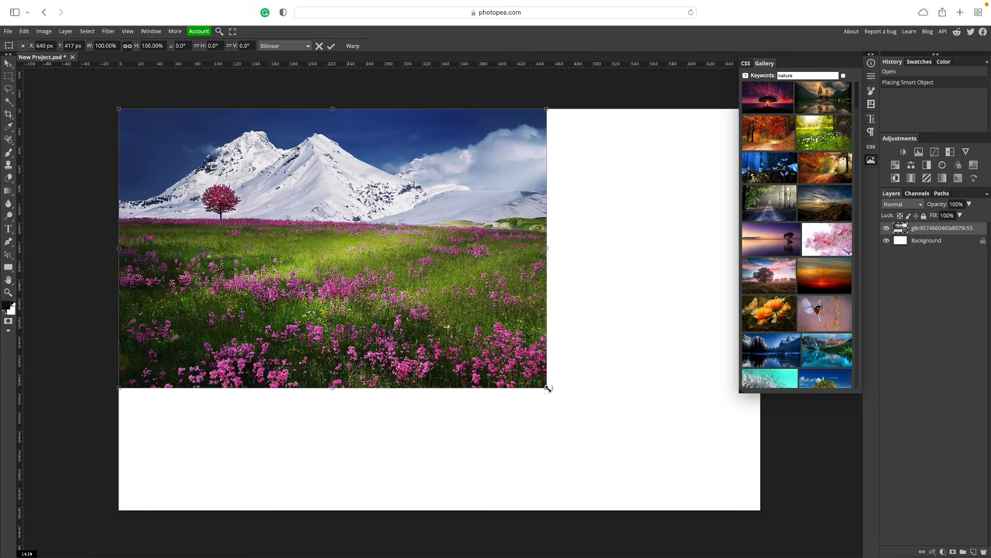
Step: Scale the mountain photo up to fill the canvas and commit the transform
drag(548, 387, 770, 532)
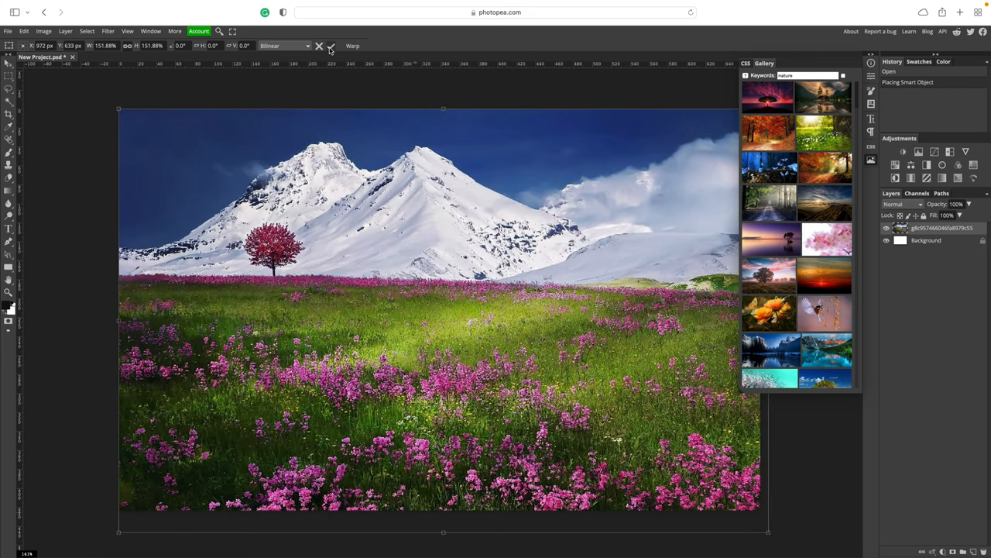
click(331, 45)
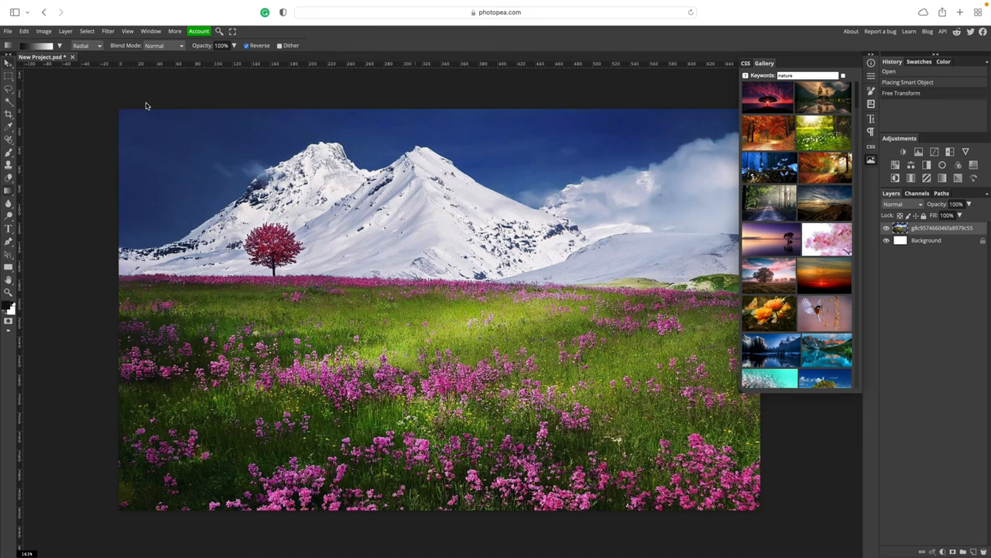
click(10, 72)
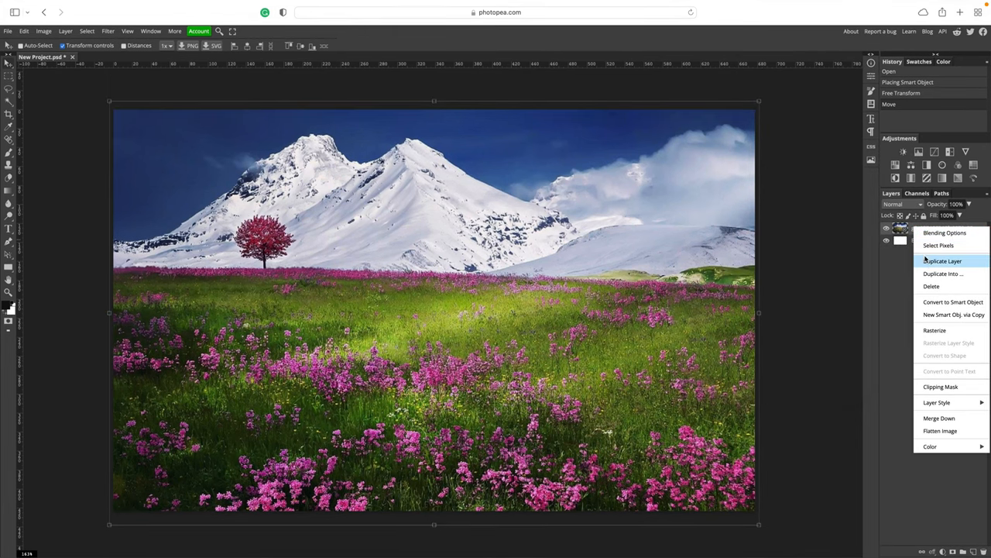
Step: Duplicate the photo layer, hide the top copy and select the lower copy
click(943, 261)
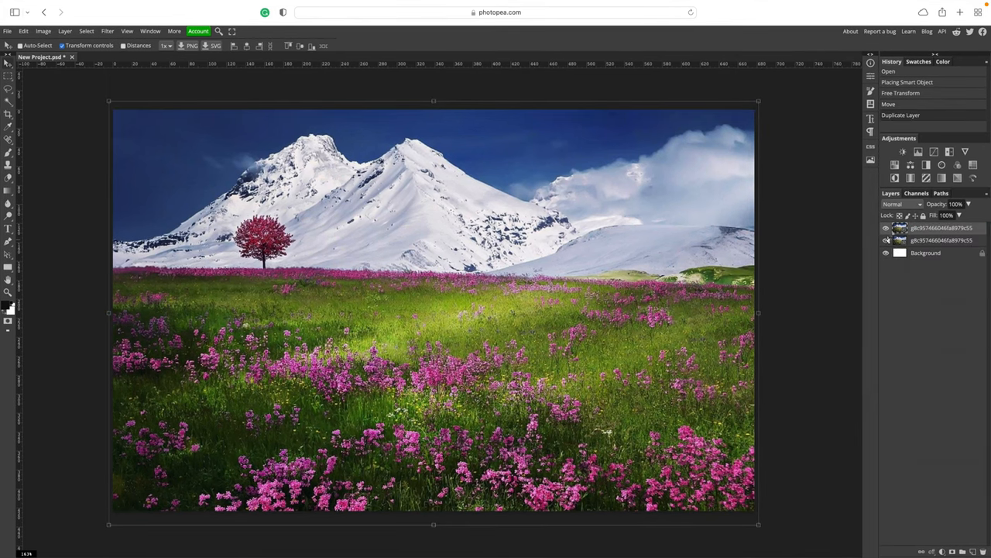
click(885, 241)
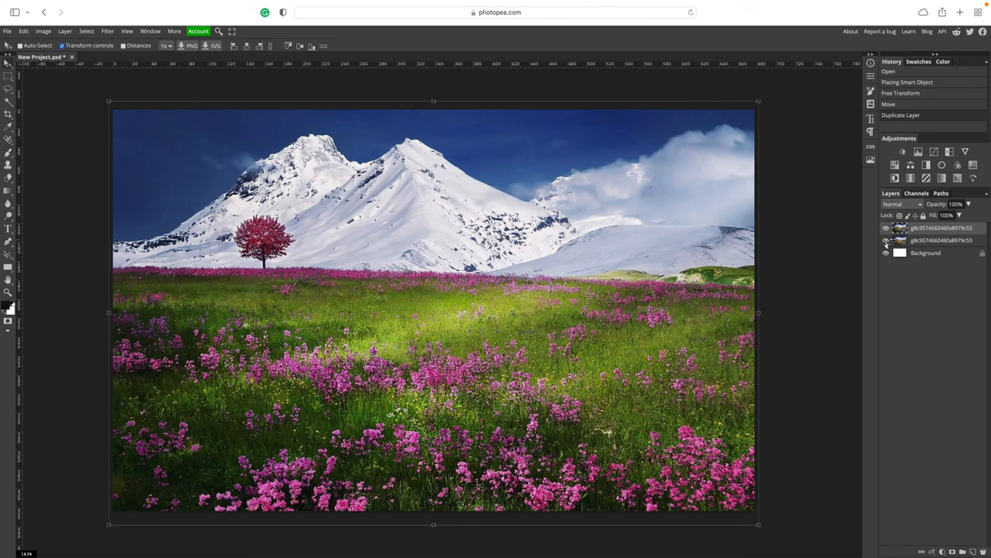
click(885, 227)
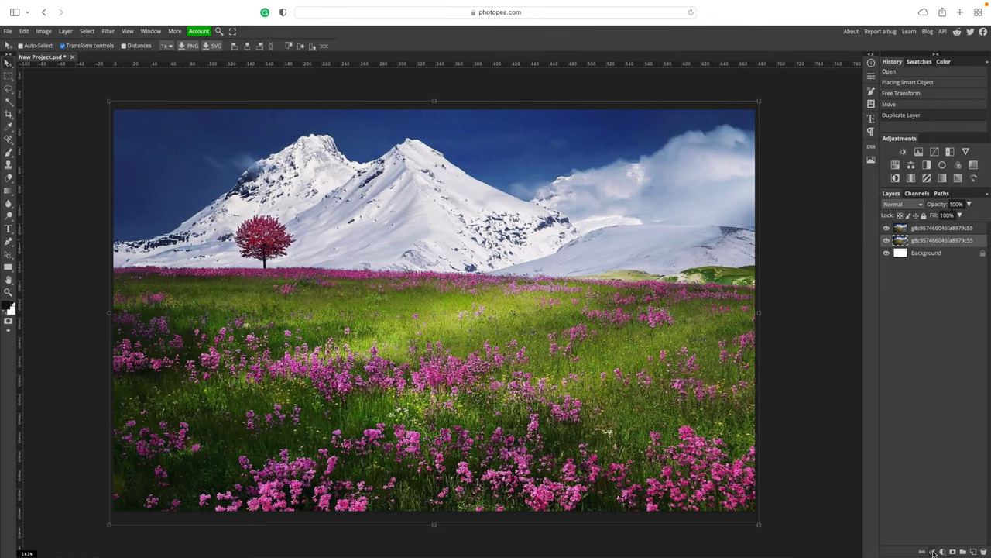
Step: Apply a Gaussian Blur with a larger radius to the lower photo copy
click(108, 31)
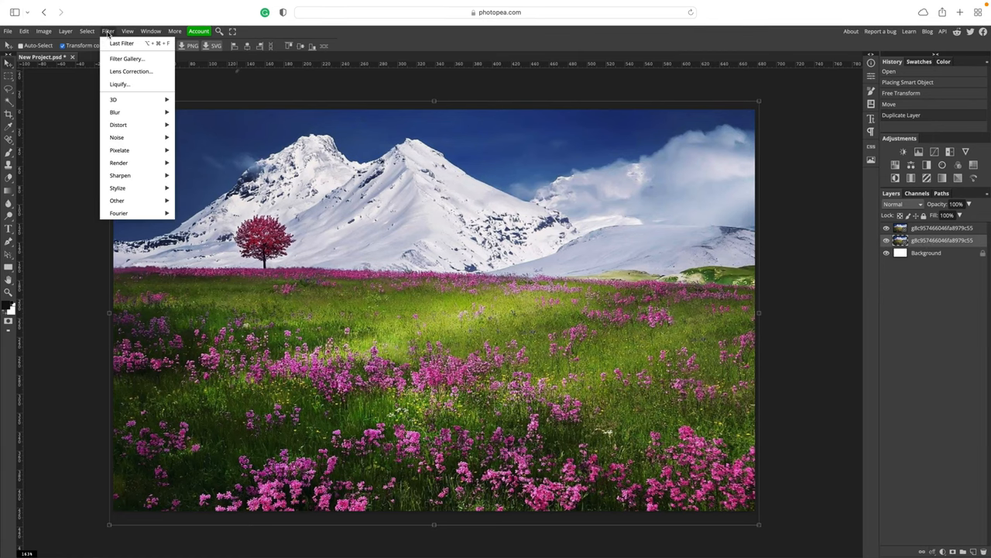
mouse_move(115, 111)
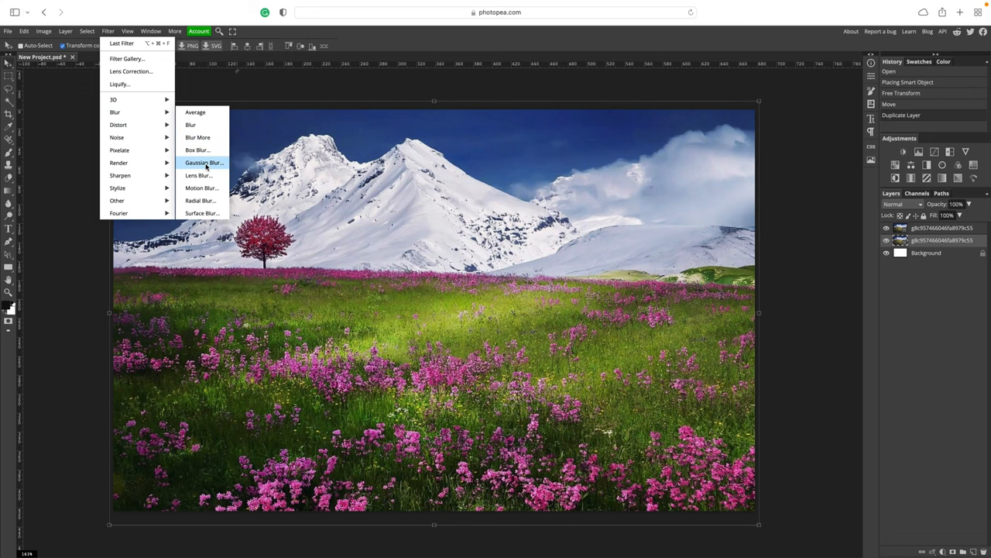
click(204, 163)
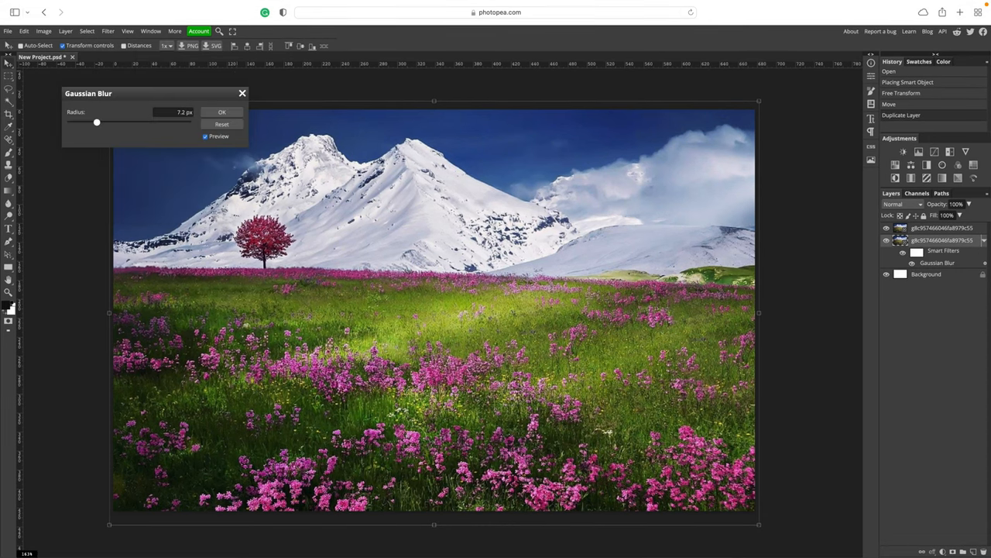
triple_click(169, 111)
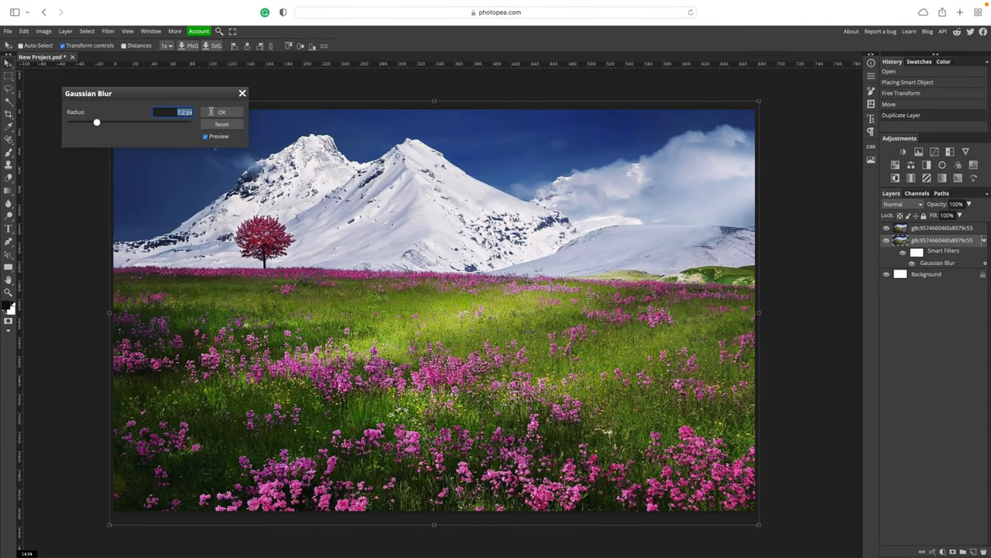
click(222, 111)
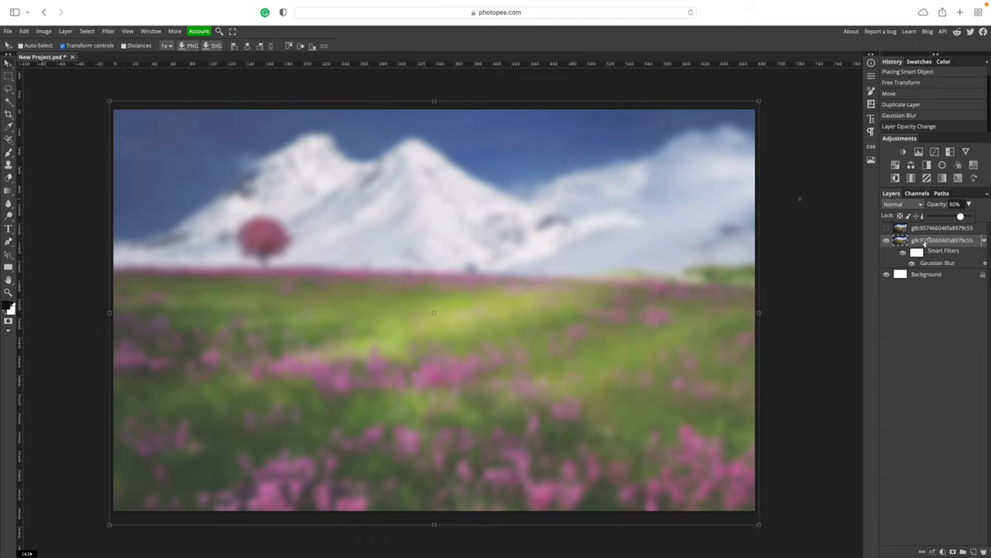
Step: Rename the blurred layer 'backdrop' and the sharp copy 'image'
double_click(941, 240)
text(backdrop)
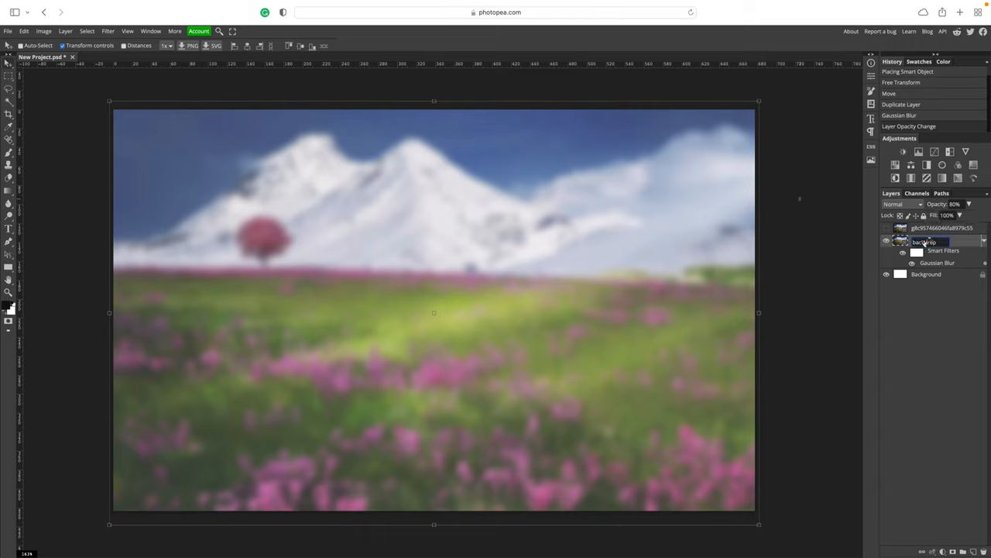
double_click(929, 228)
text(image)
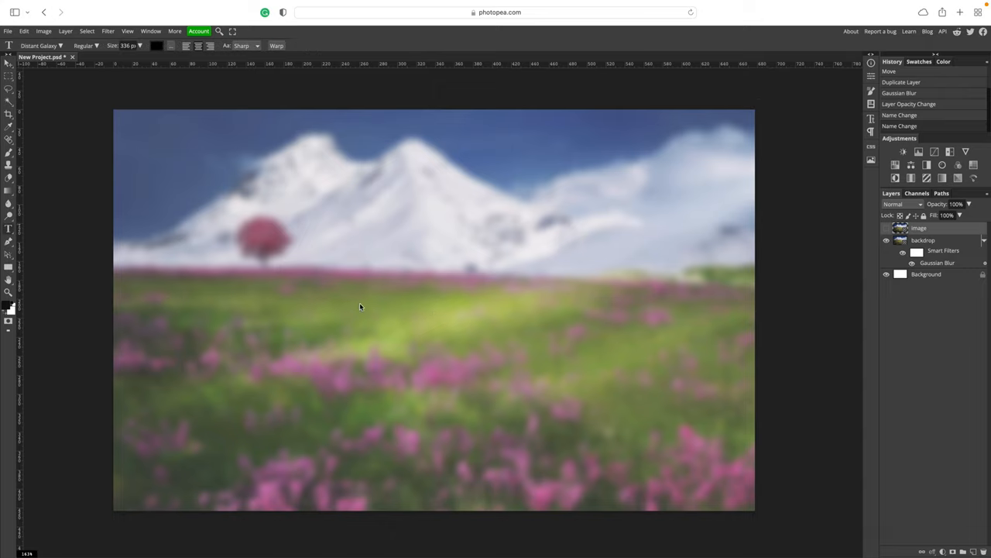
mouse_move(382, 297)
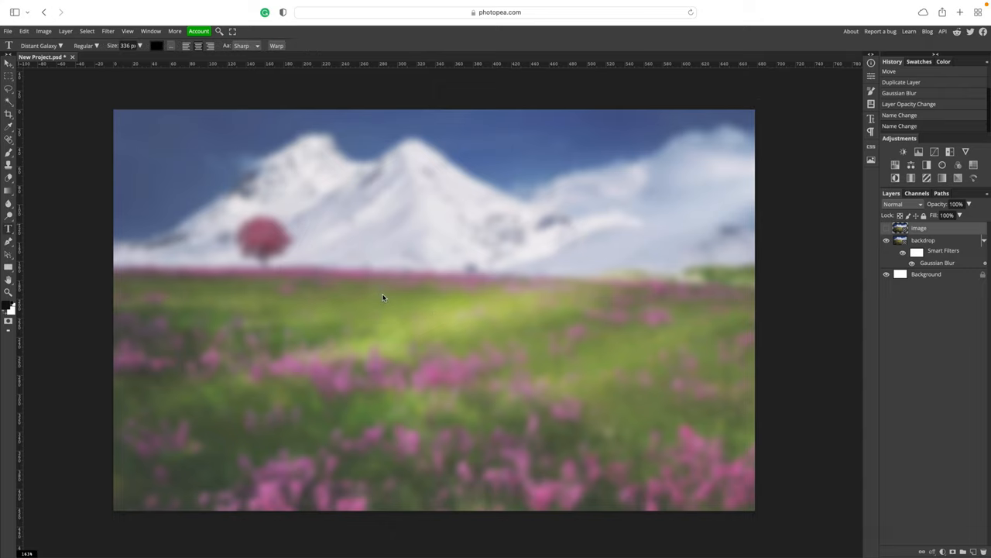
Step: Type 'TEXT' near the canvas centre as a bold black type layer
click(383, 294)
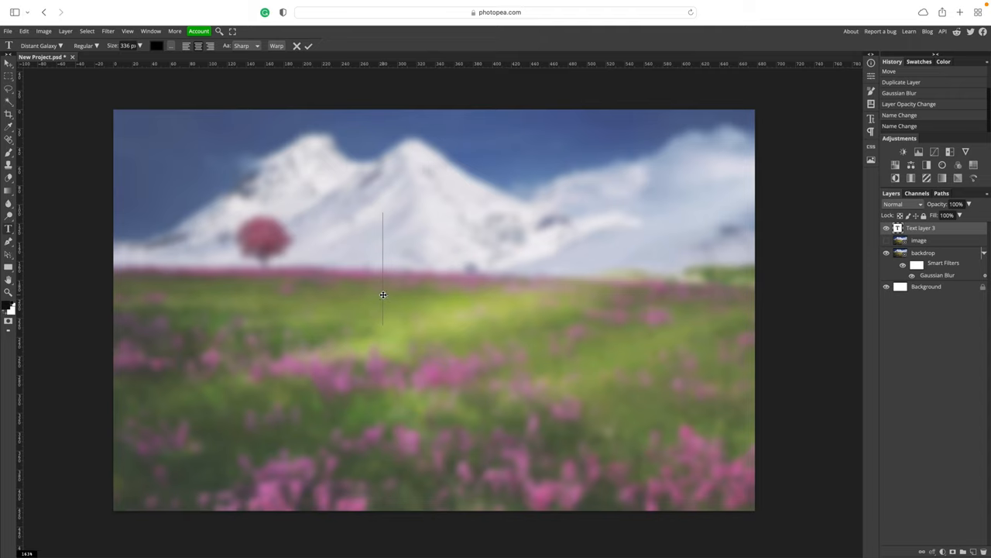
text(TEXT)
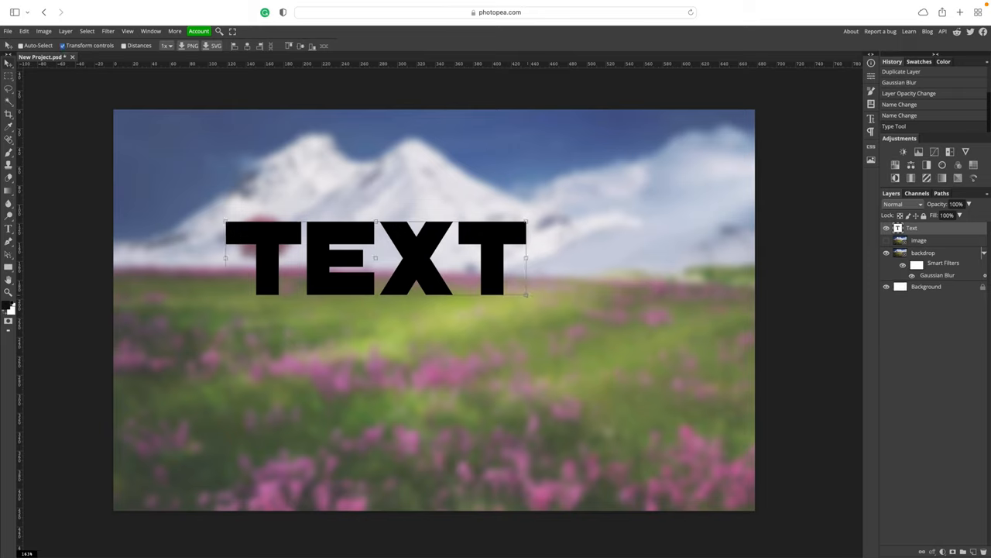
Step: Scale the TEXT lettering up across most of the canvas width and commit
drag(527, 299, 674, 380)
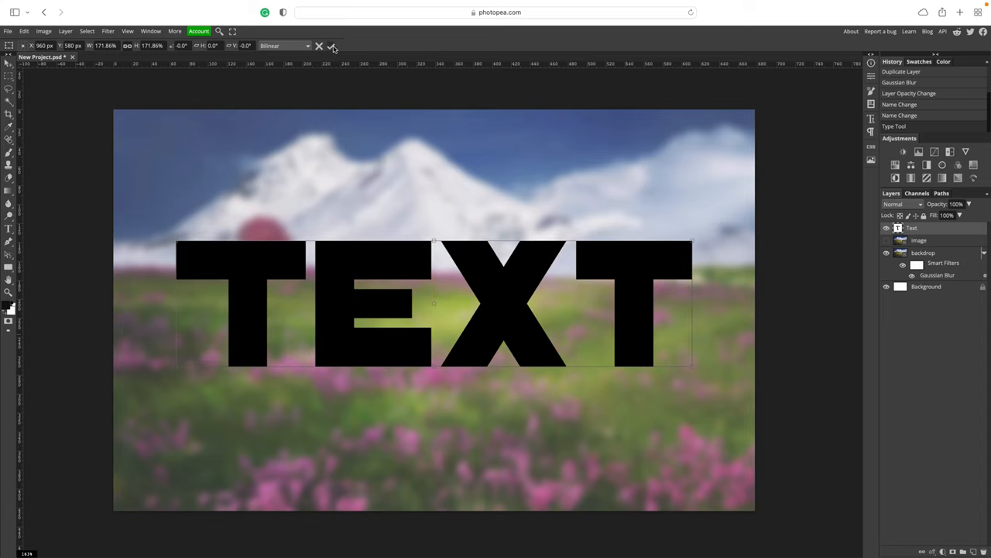
click(333, 45)
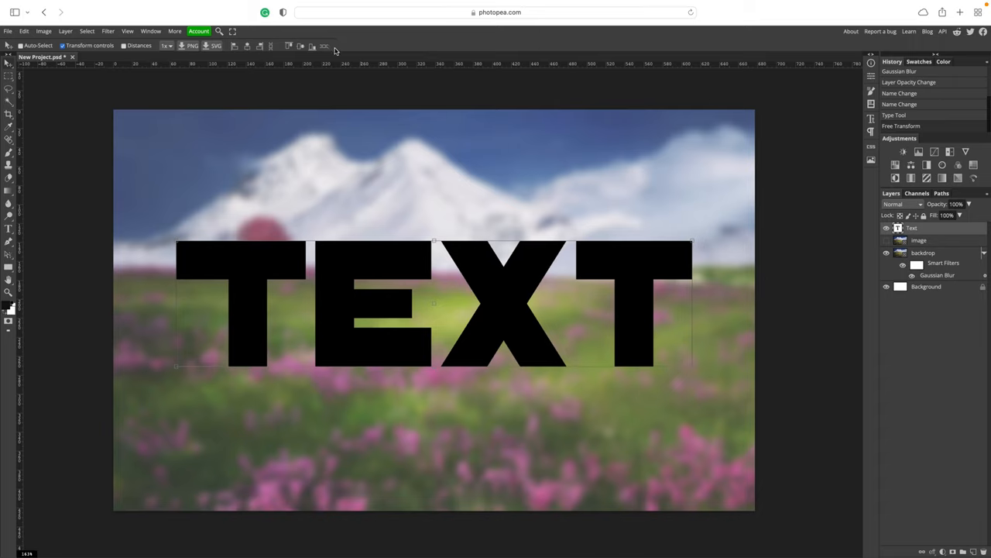
mouse_move(468, 110)
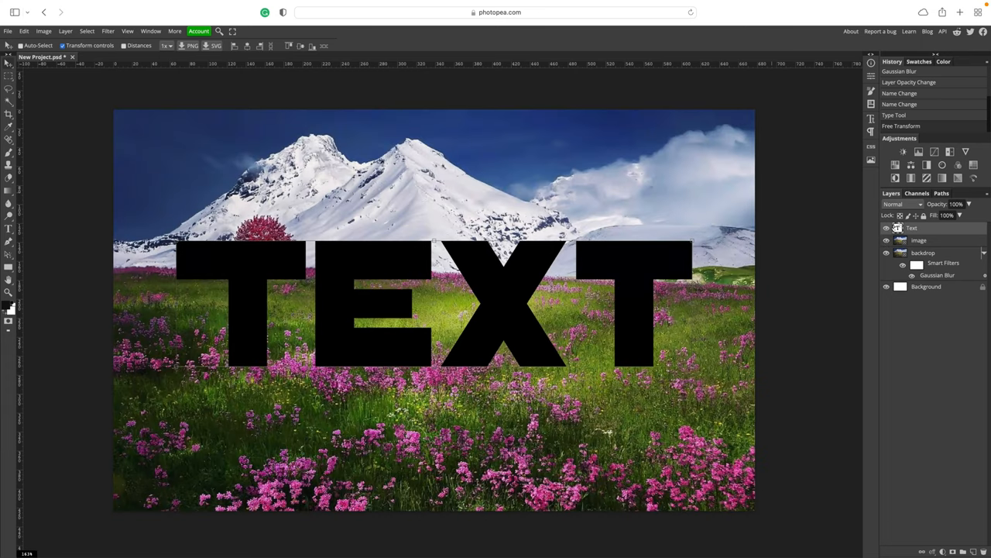
Step: Move the 'image' layer above the Text layer and clip it into the lettering
click(919, 239)
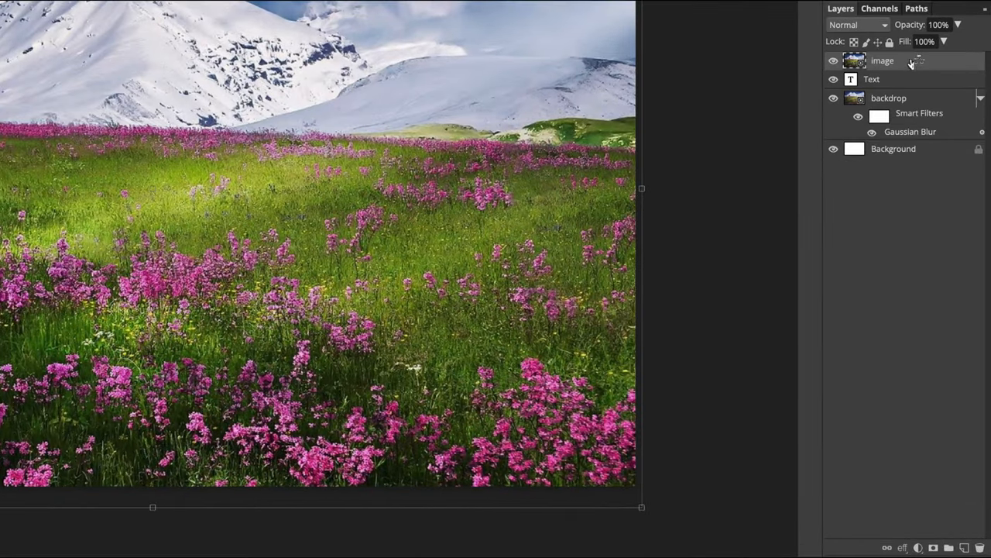
right_click(882, 61)
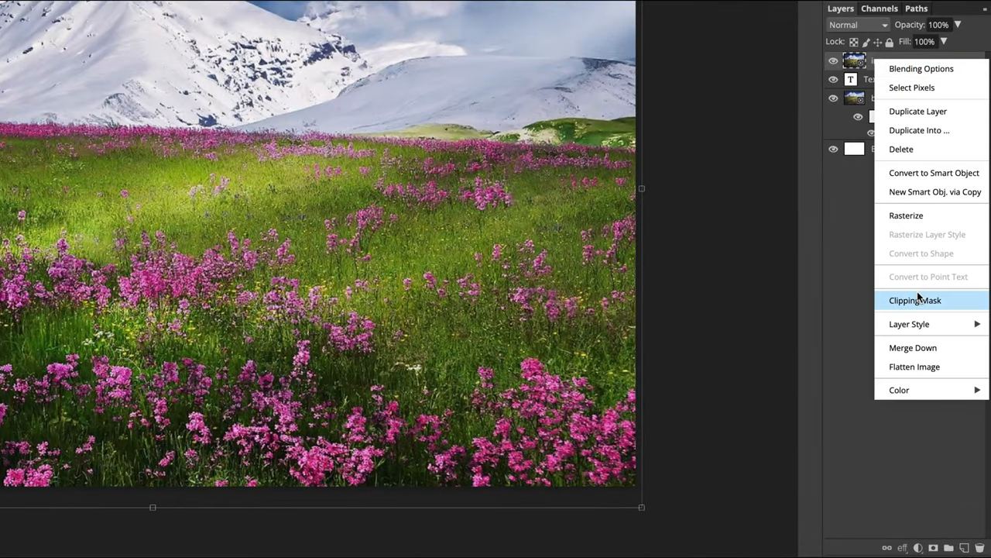
click(916, 299)
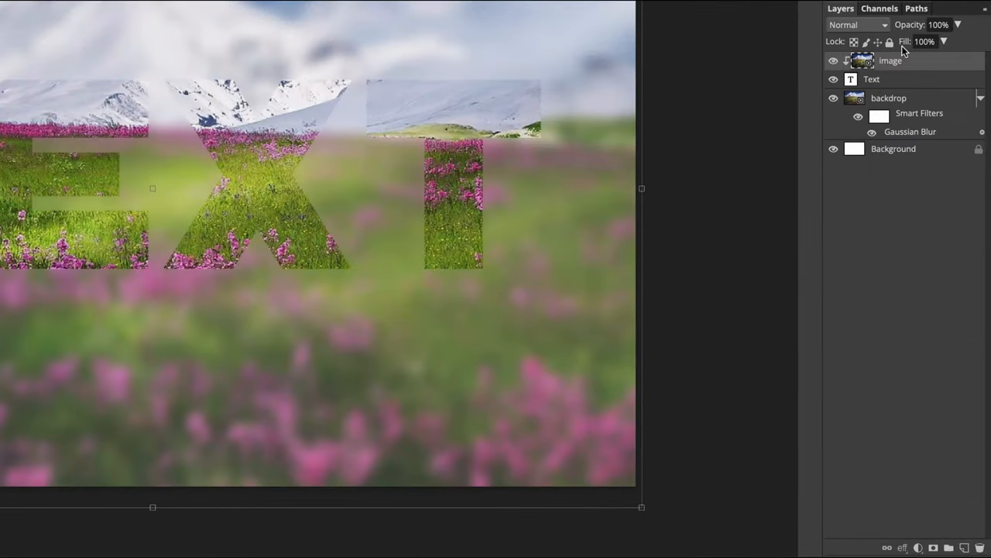
click(833, 60)
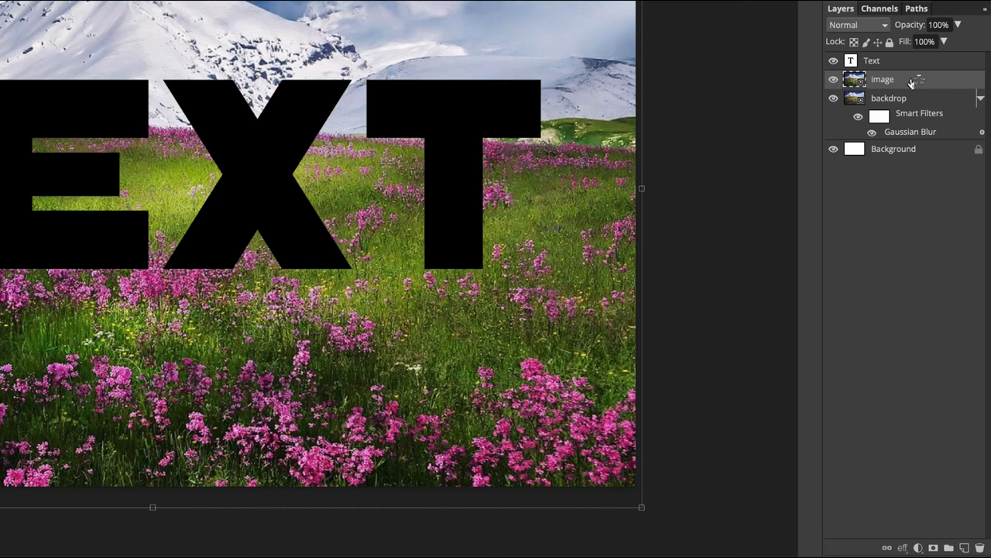
drag(883, 79, 879, 51)
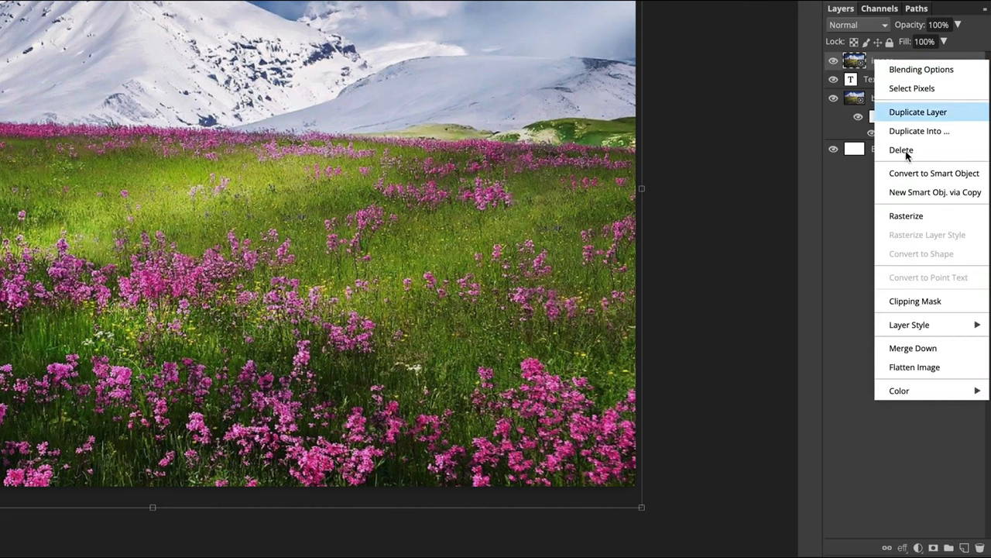
mouse_move(933, 302)
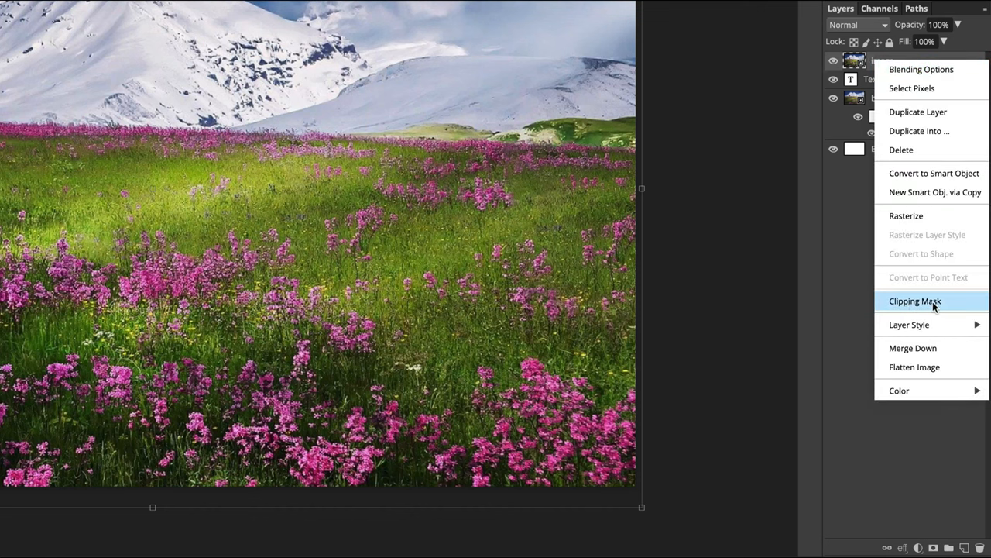
click(914, 301)
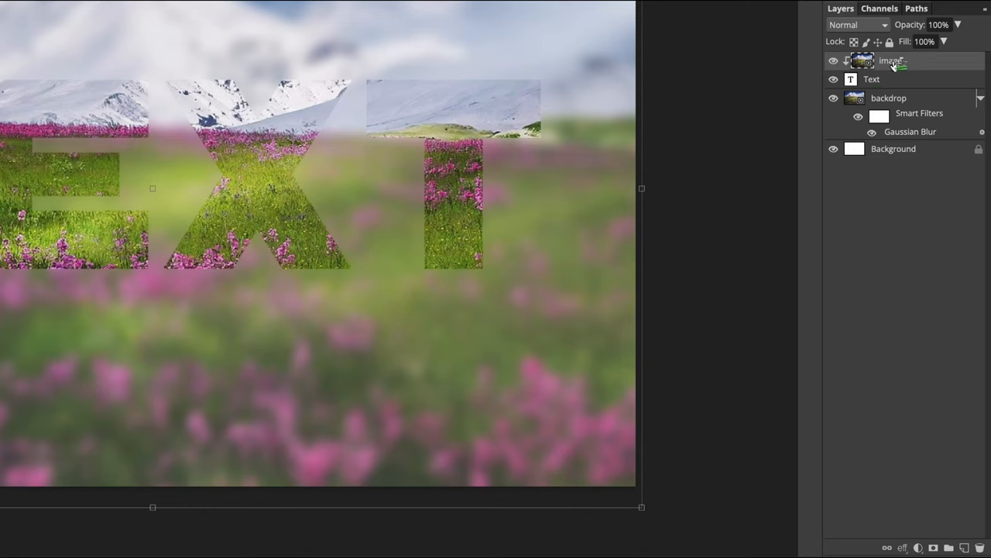
click(871, 79)
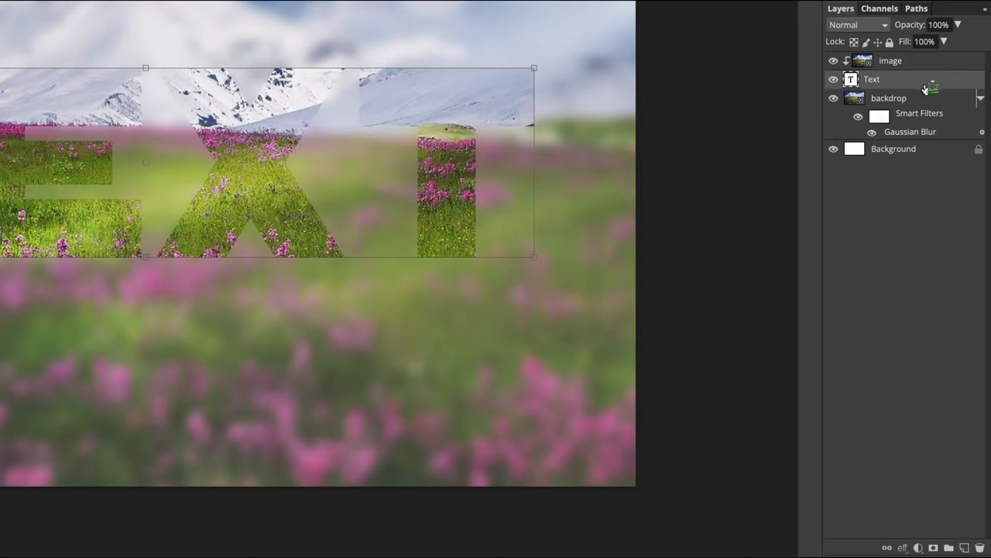
mouse_move(895, 464)
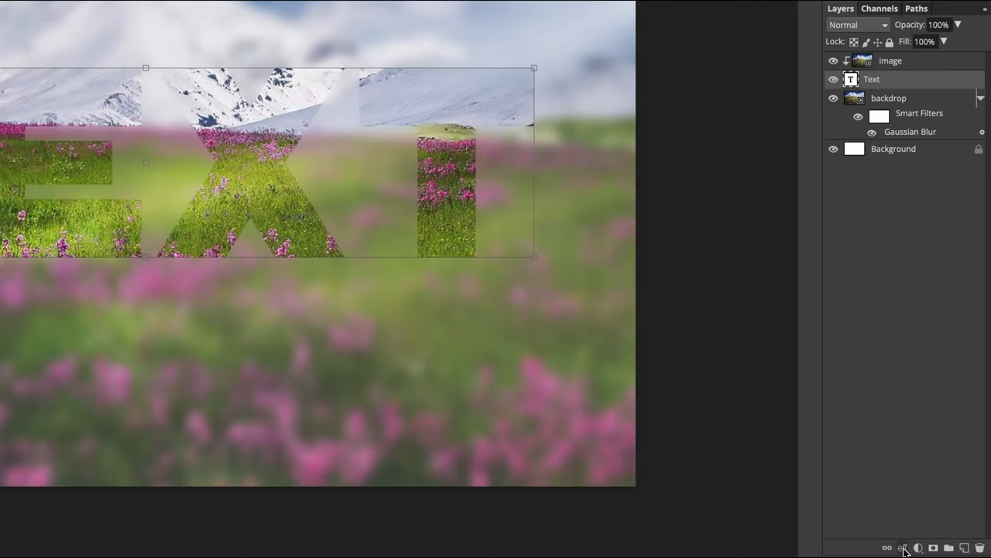
Step: Add an Overlay drop shadow to TEXT: opacity 73%, distance 7, spread 0, size 36
click(904, 548)
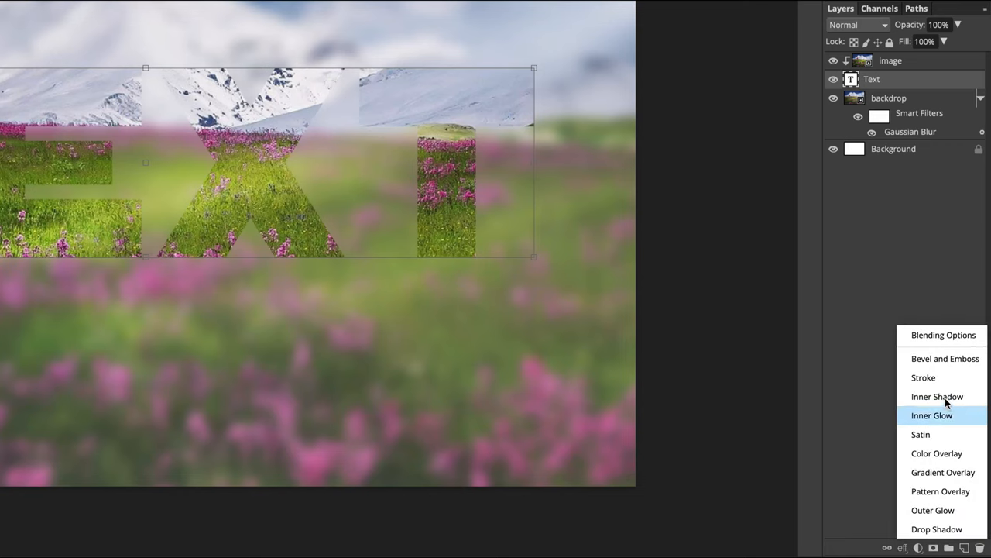
mouse_move(921, 434)
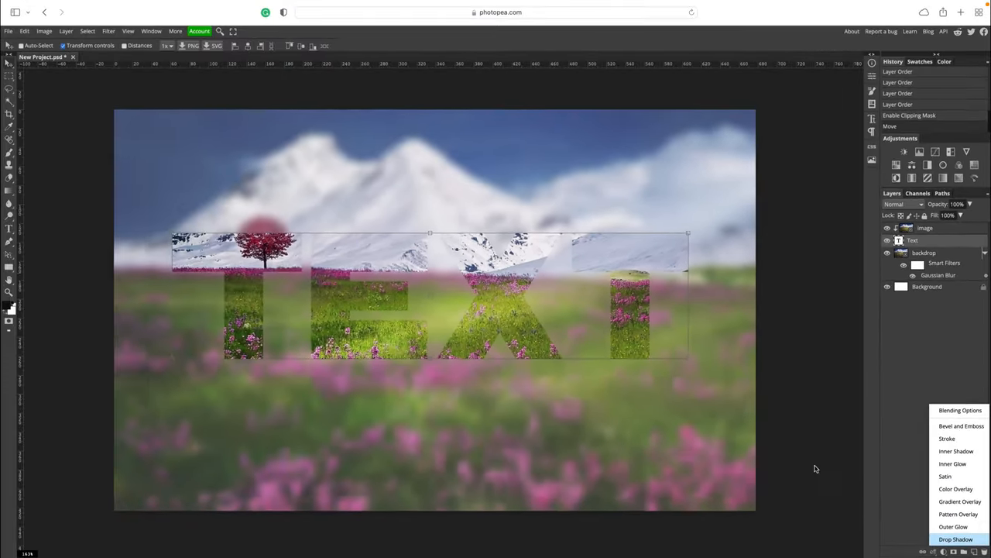
click(956, 539)
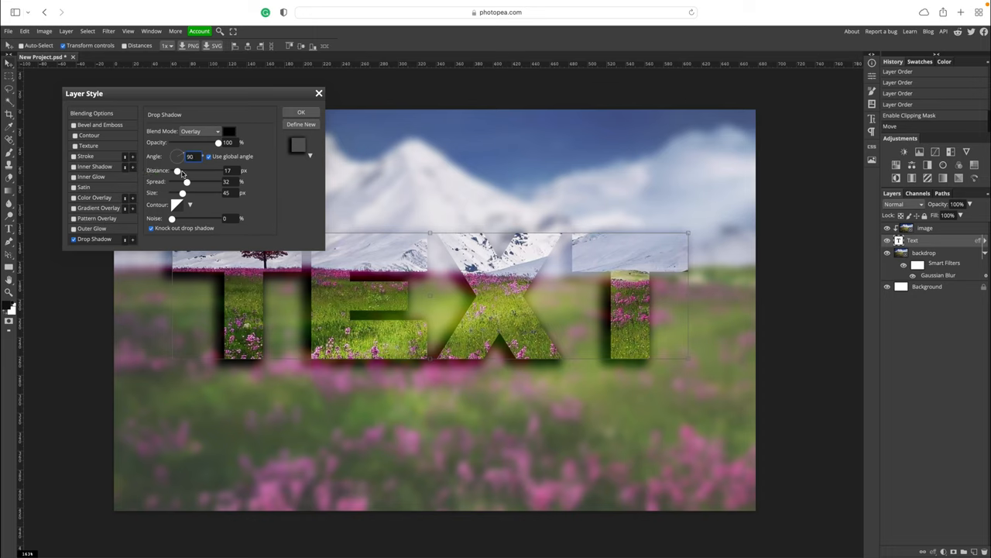
drag(218, 143, 197, 143)
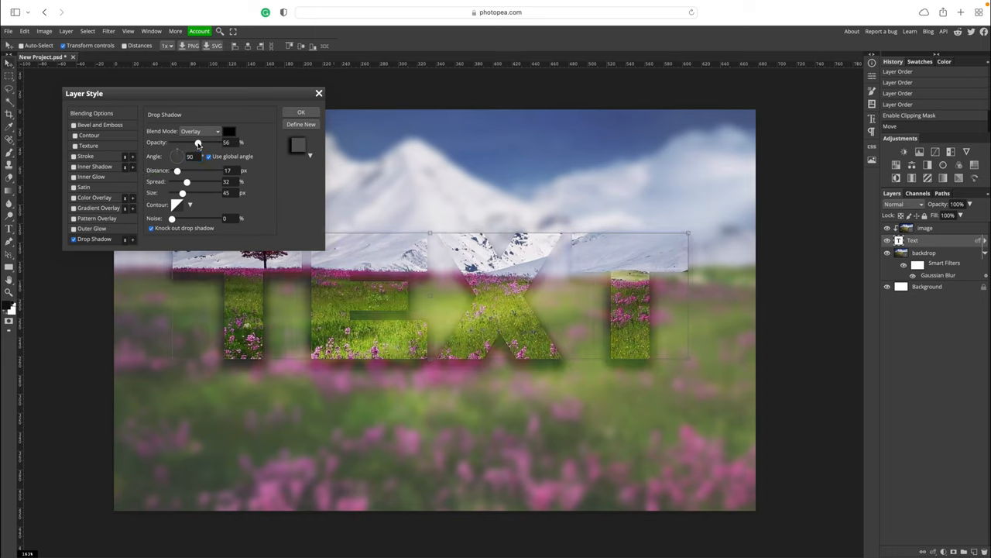
drag(197, 143, 191, 143)
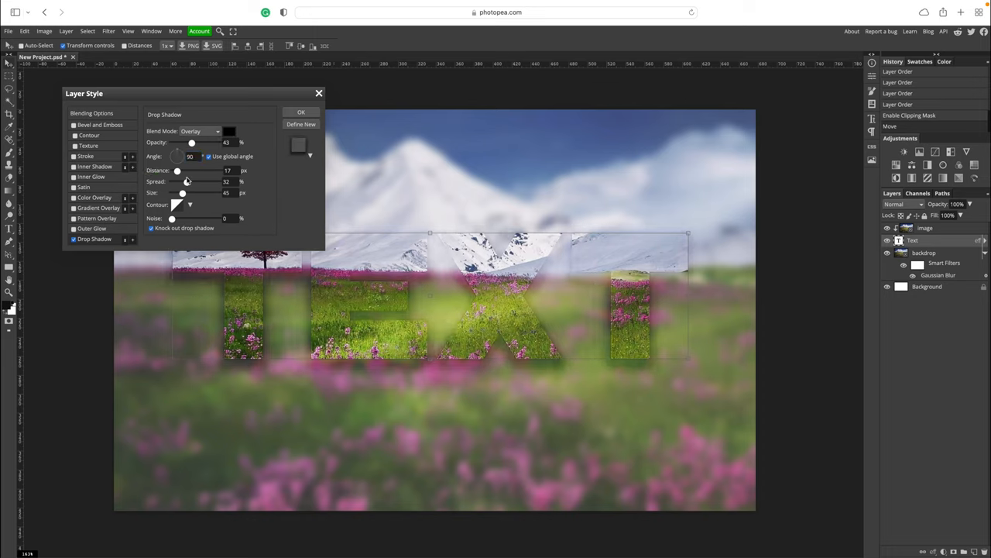
drag(179, 181, 188, 181)
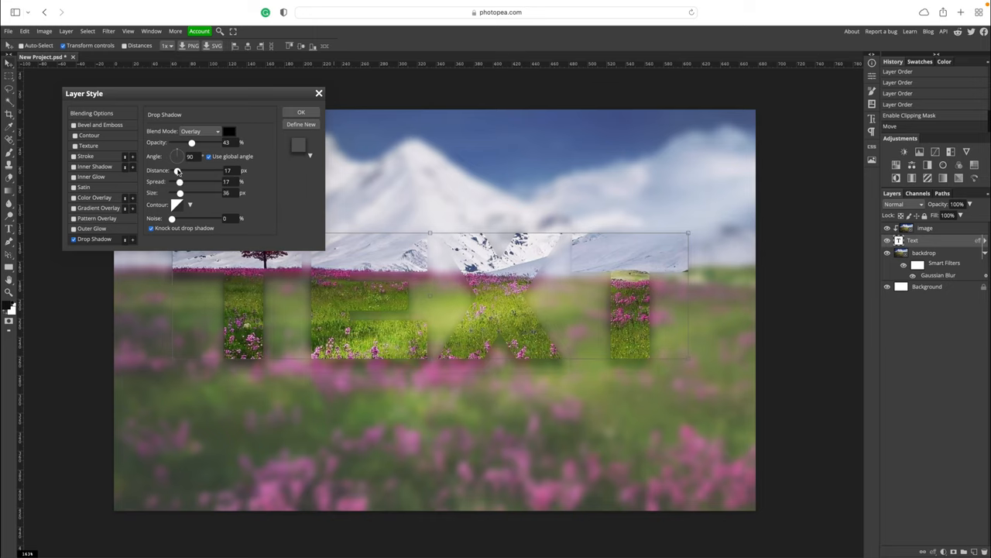
drag(189, 170, 174, 170)
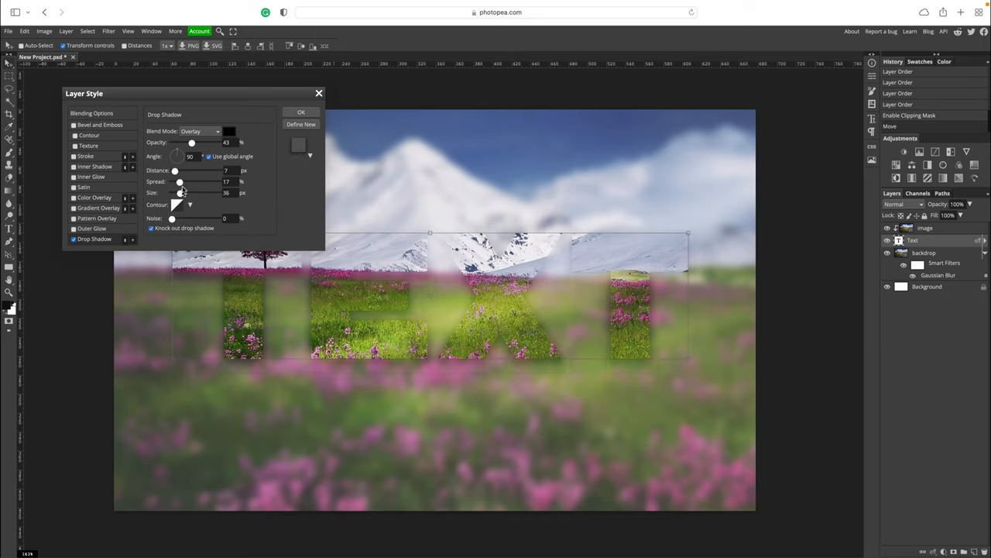
drag(180, 181, 171, 181)
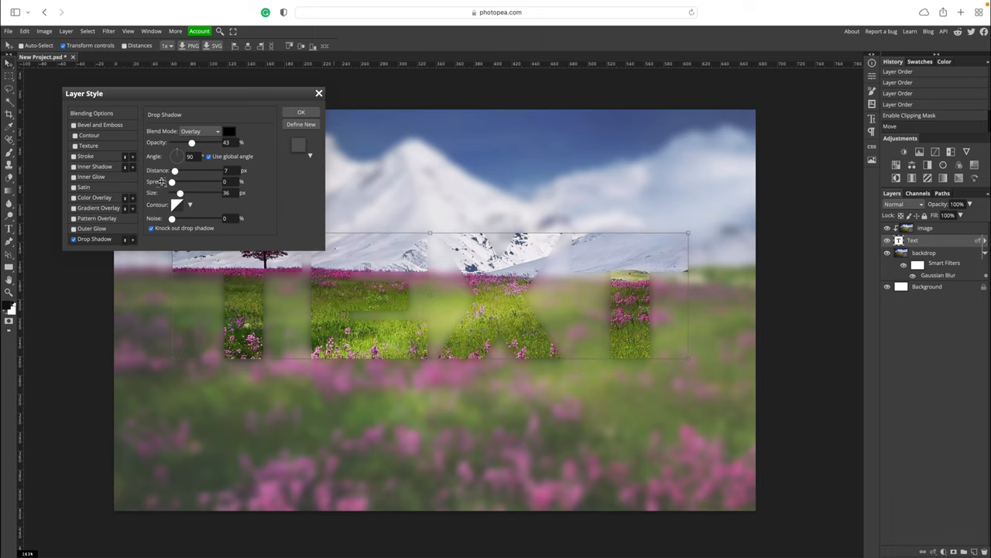
mouse_move(201, 149)
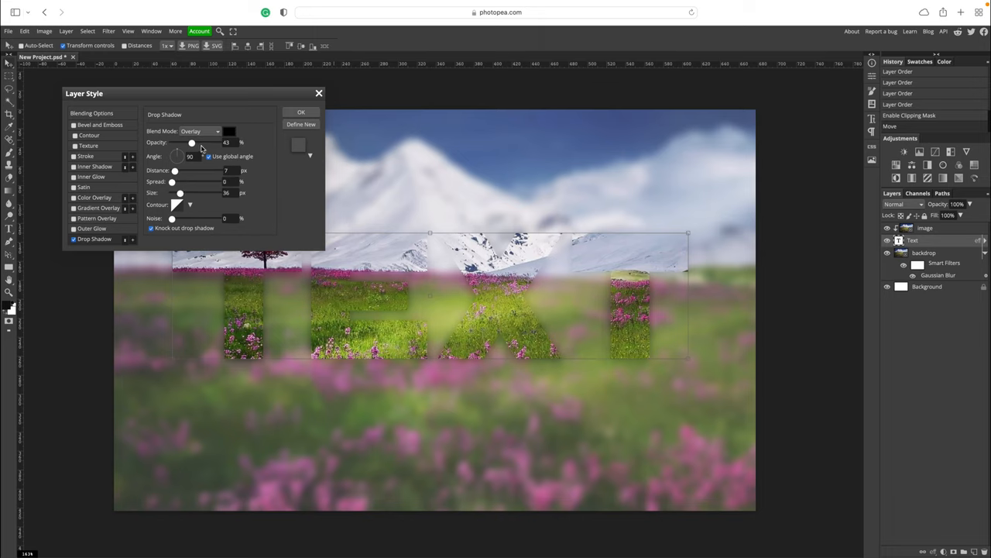
drag(192, 143, 203, 143)
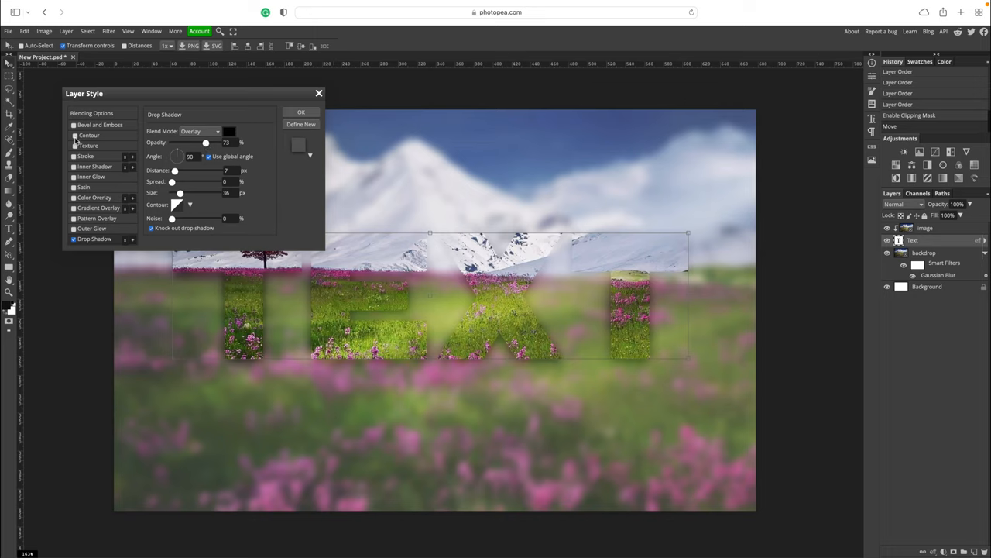
Step: Add an Overlay inner glow at 75%, size 43, and apply both layer styles
click(91, 177)
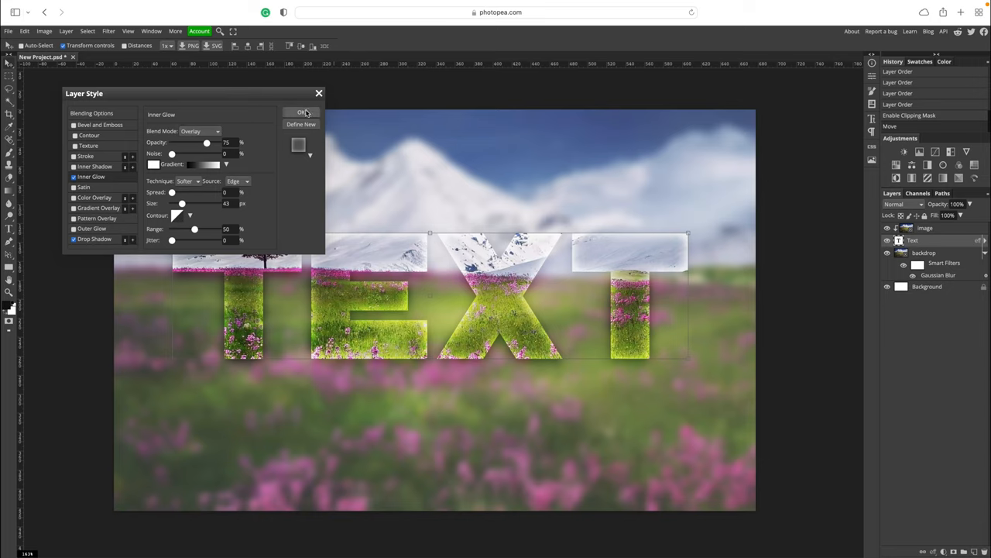
click(301, 112)
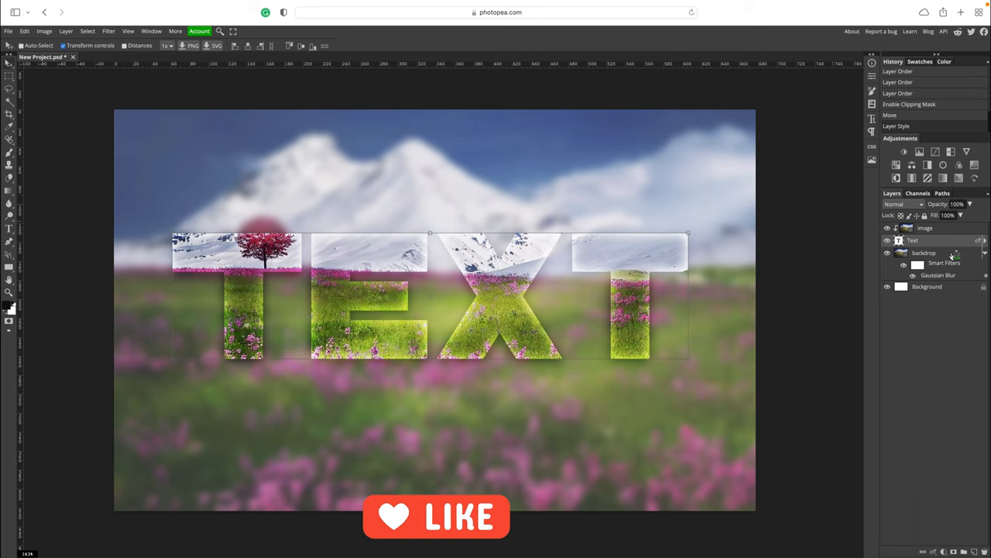
Step: Give the blurred backdrop a semi-transparent dark Color Overlay effect
drag(970, 216, 965, 216)
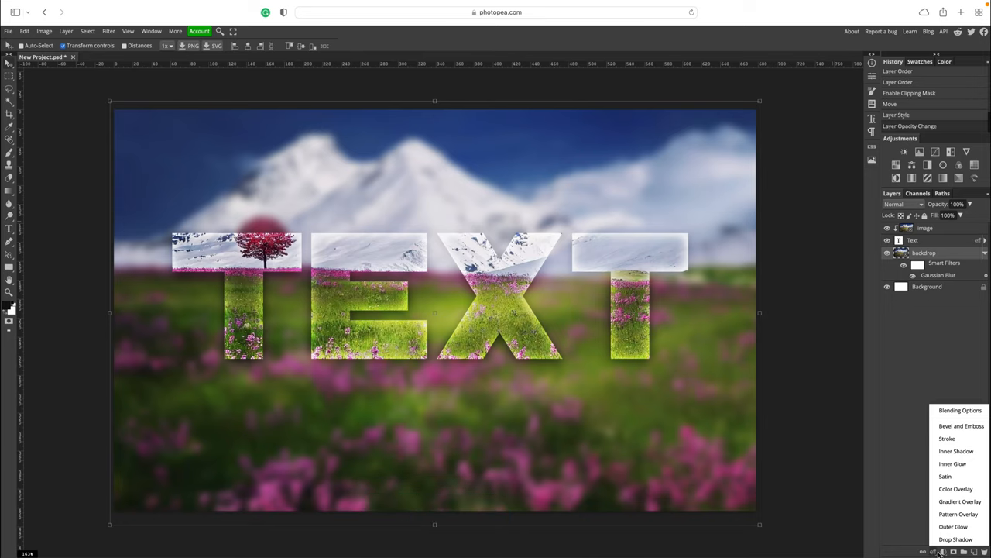
mouse_move(957, 489)
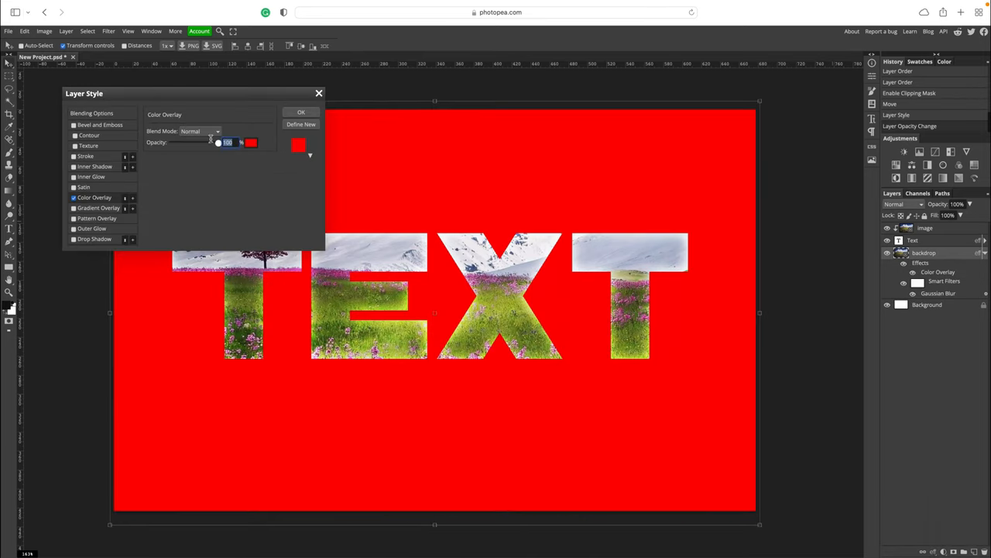
drag(241, 142, 194, 143)
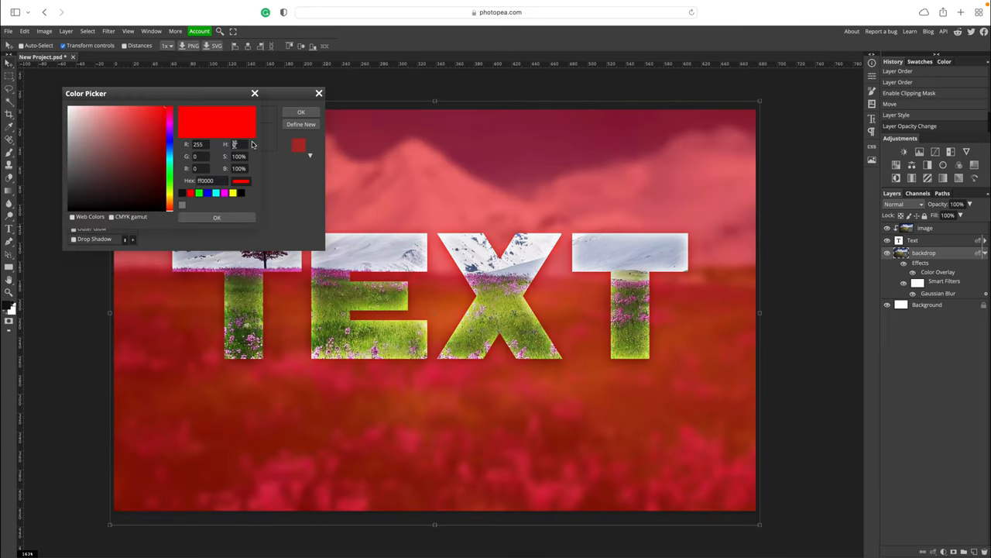
click(169, 151)
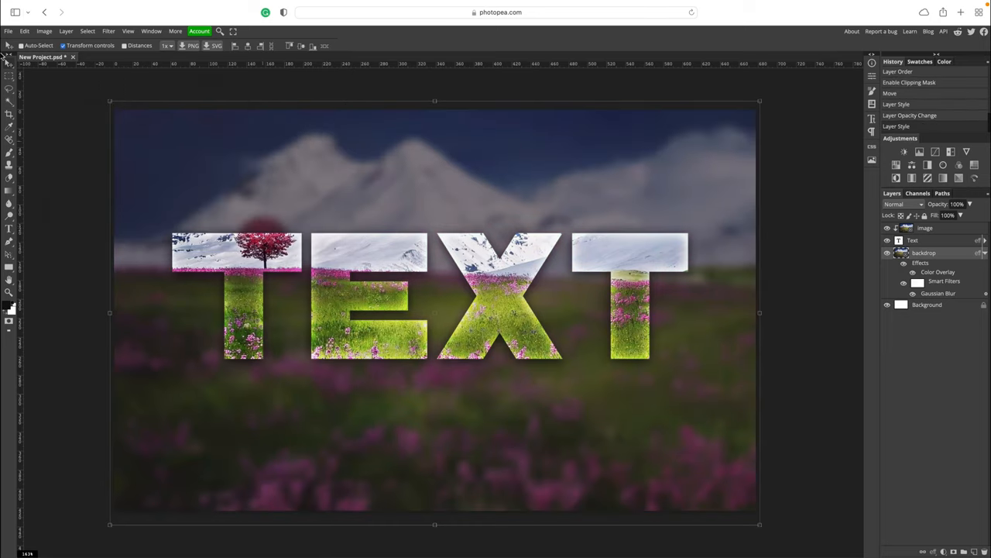
Step: Reposition the TEXT lettering with the Move tool and hide the blurred backdrop layer
click(913, 240)
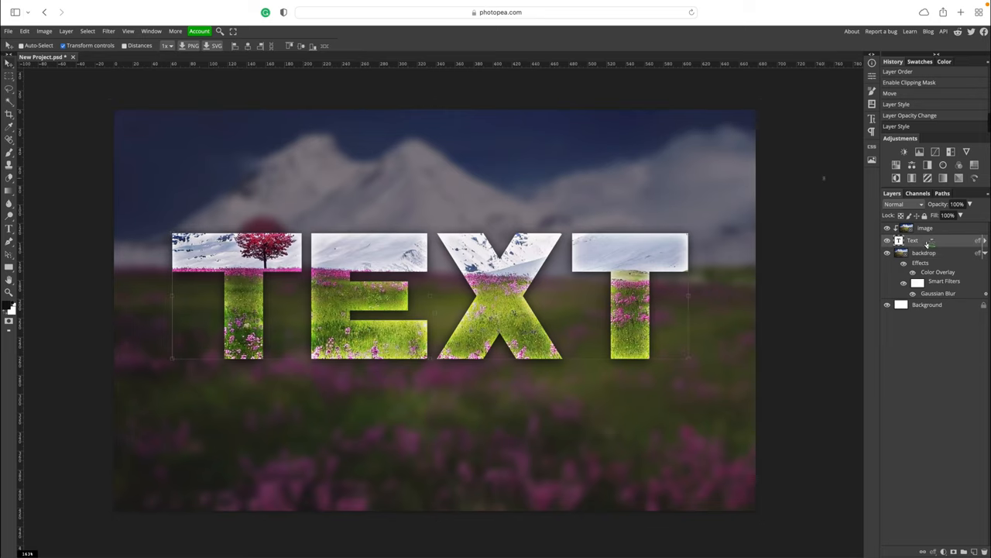
drag(433, 298, 434, 237)
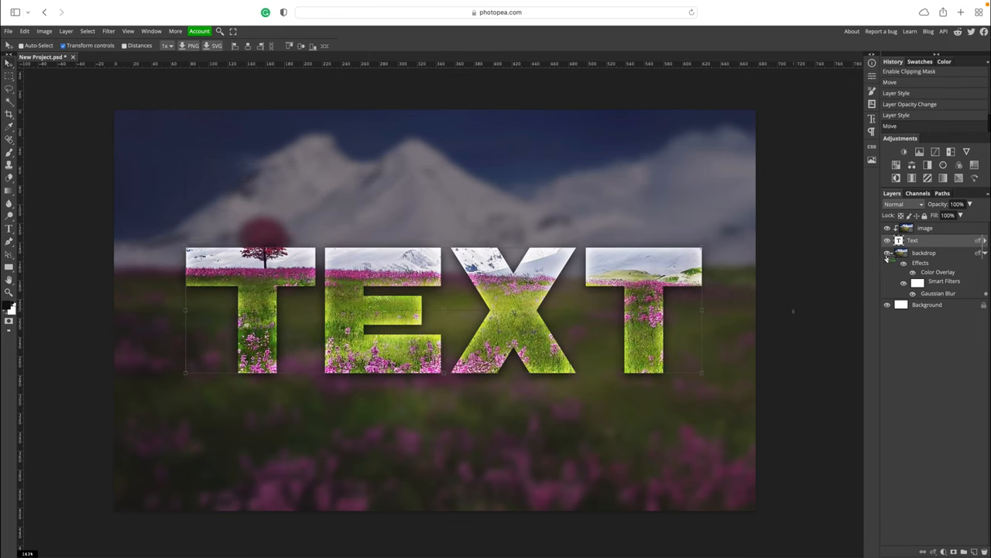
click(887, 253)
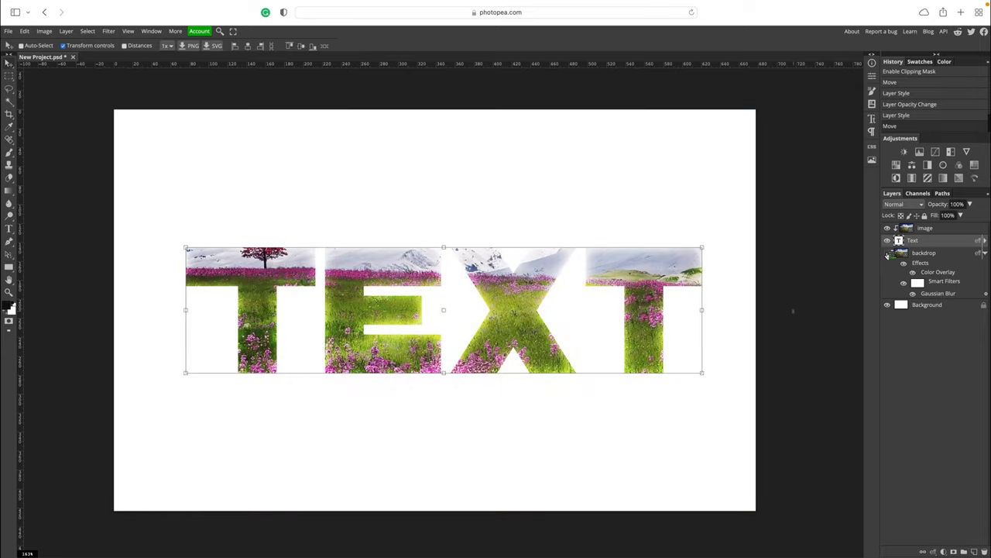